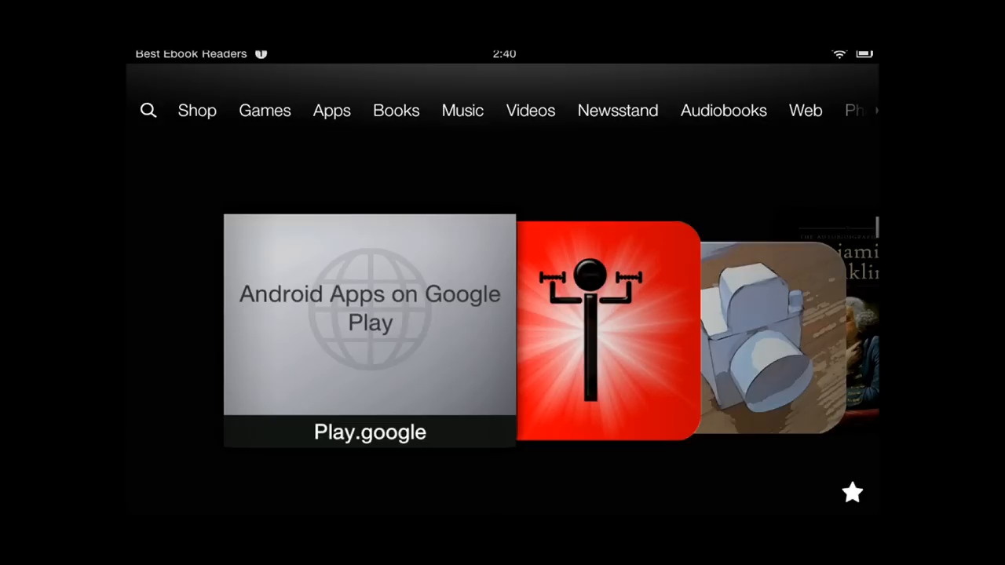
- Switch screen rotation from Unlocked to Locked in the quick settings panel
{"action": "left_click", "coordinate": [531, 109]}
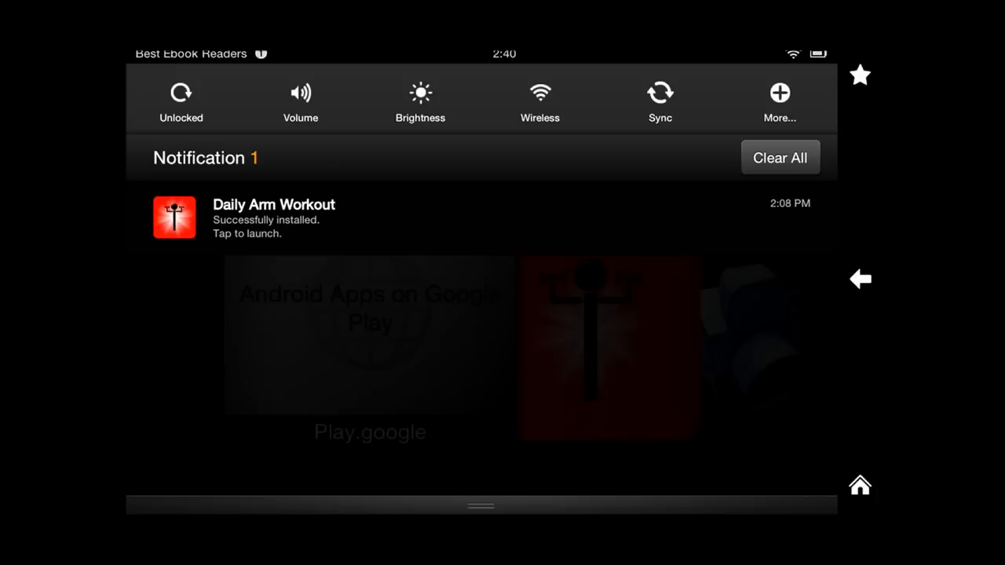
{"action": "left_click", "coordinate": [181, 97]}
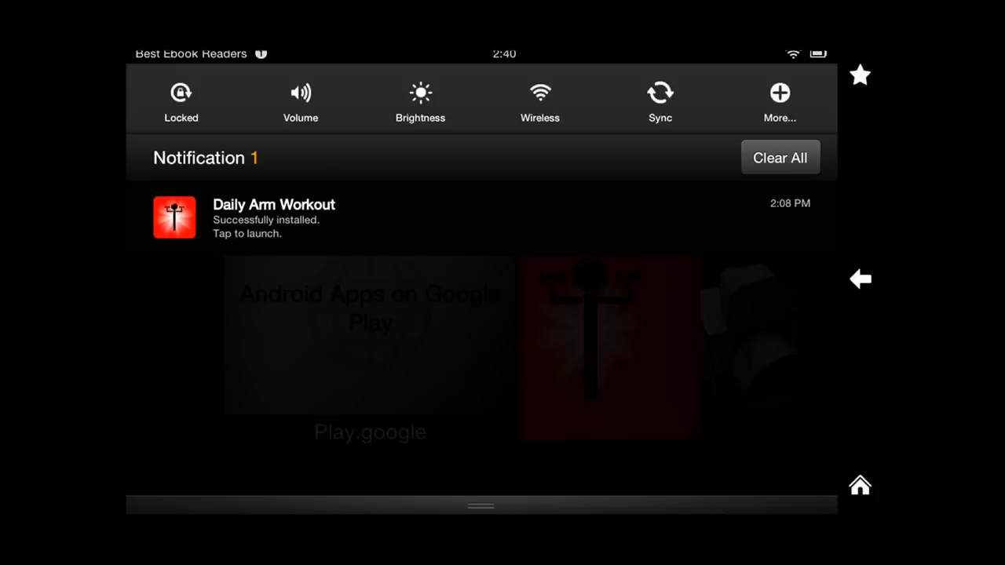